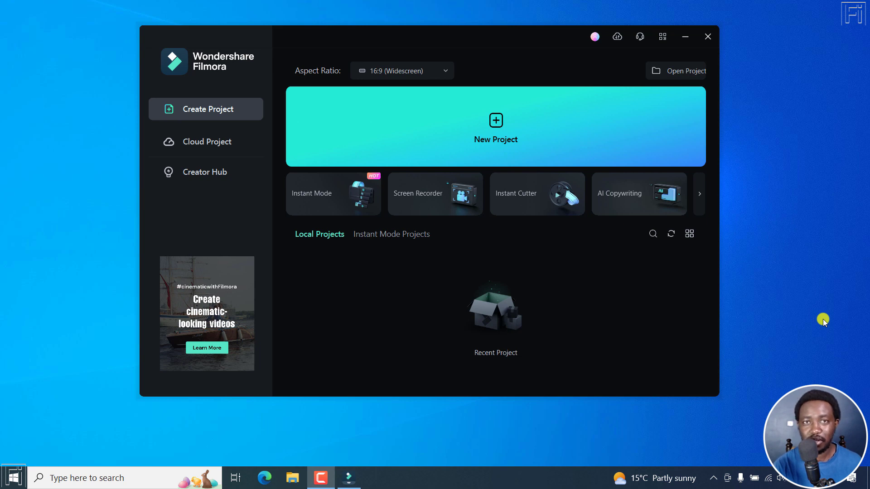
mouse_move(754, 208)
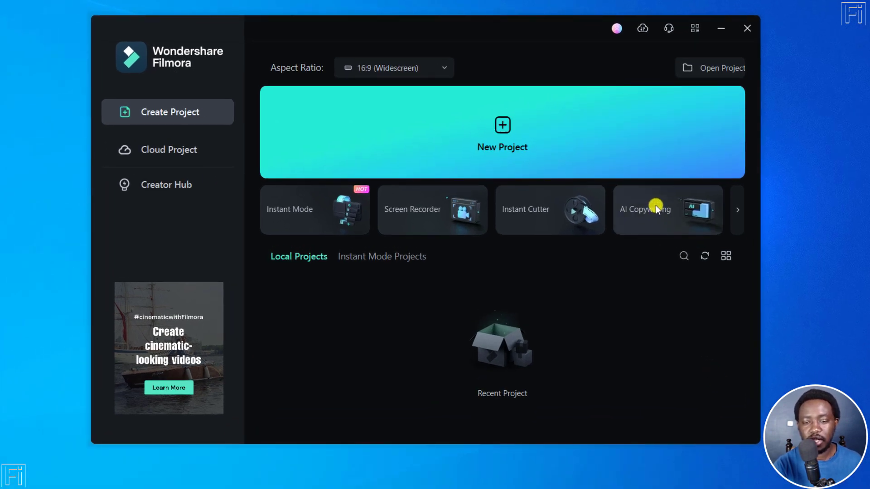
Step: Launch AI Copywriting from the start screen and focus its empty question field
left_click(667, 209)
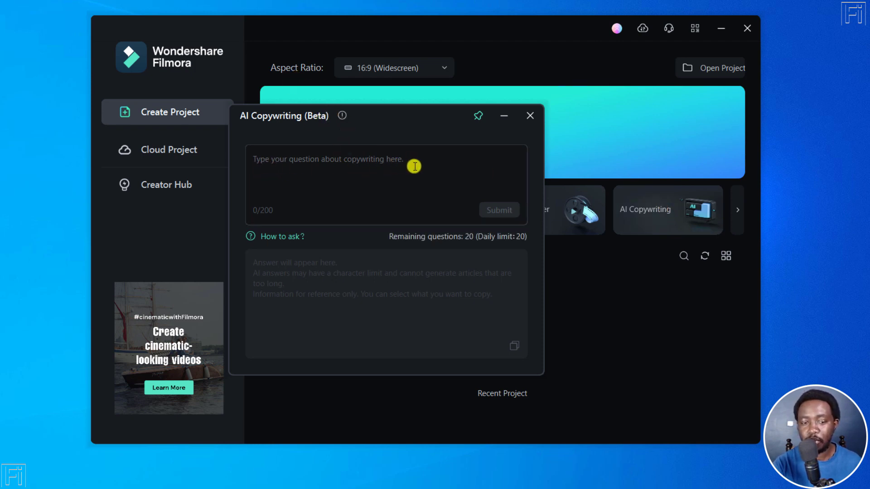
mouse_move(280, 208)
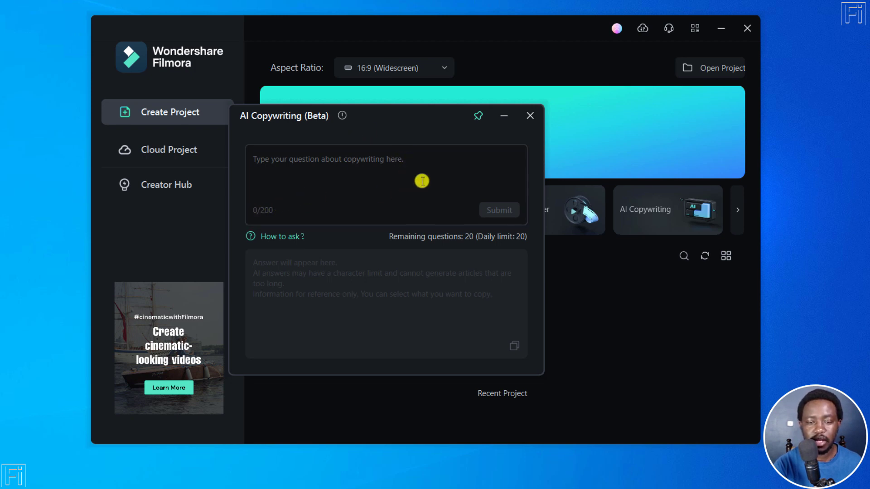
mouse_move(438, 238)
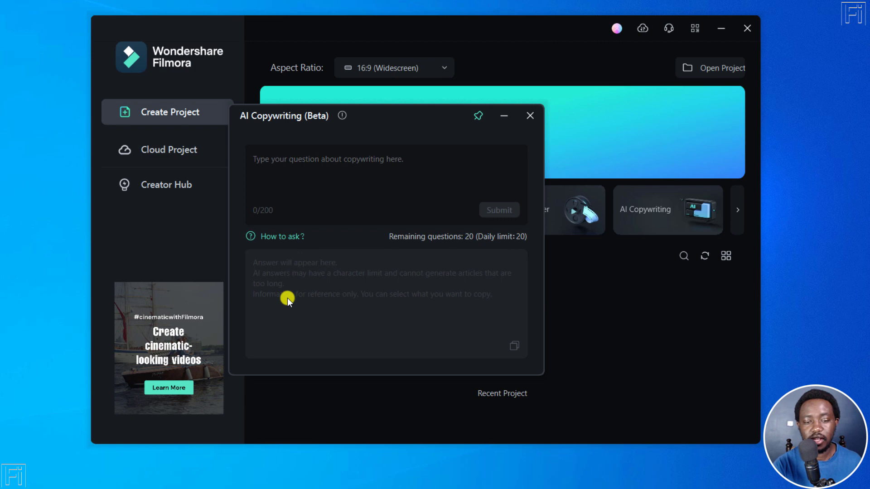
mouse_move(351, 287)
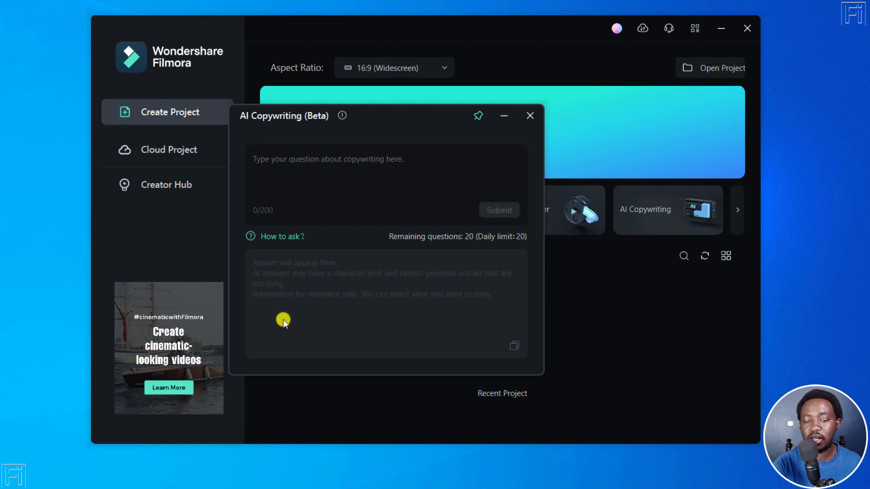
mouse_move(375, 316)
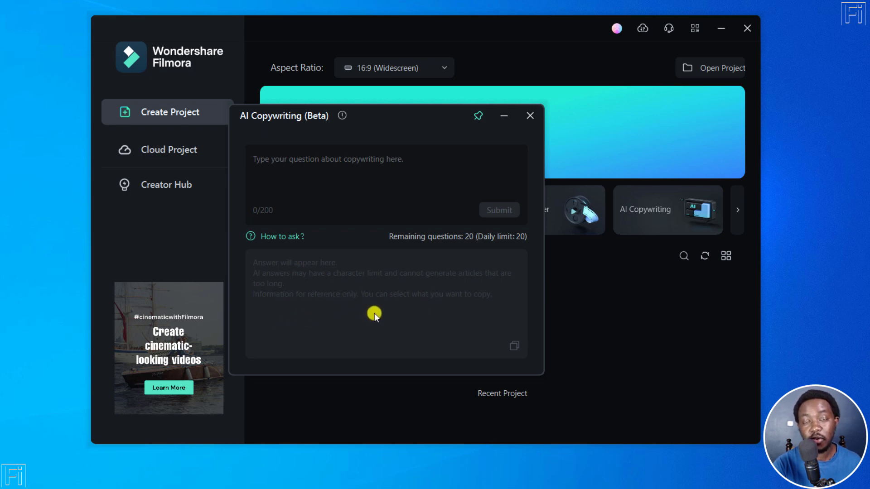
mouse_move(463, 308)
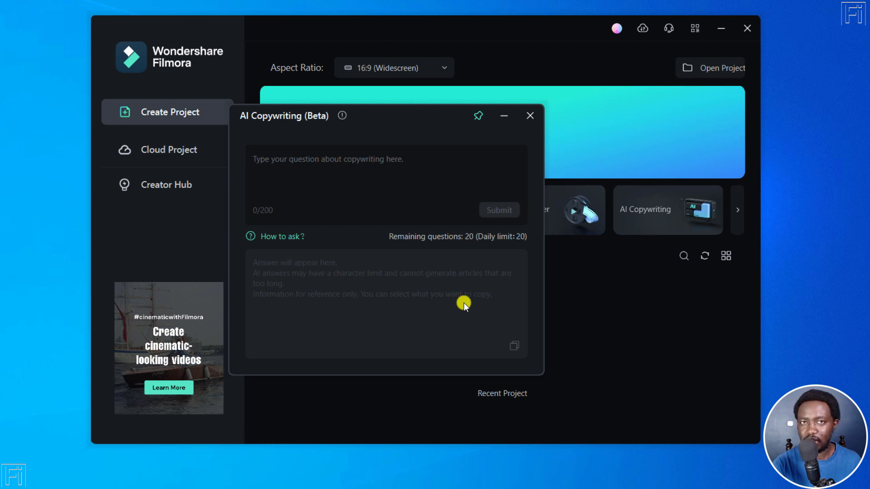
left_click(319, 166)
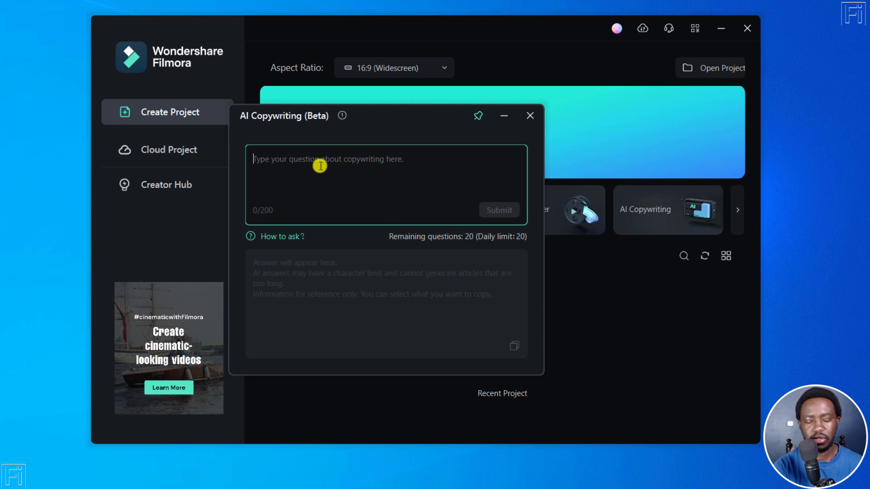
Step: Ask AI Copywriting for 5 video topics on "Filmora 12" and select the answer
type("Give me 5")
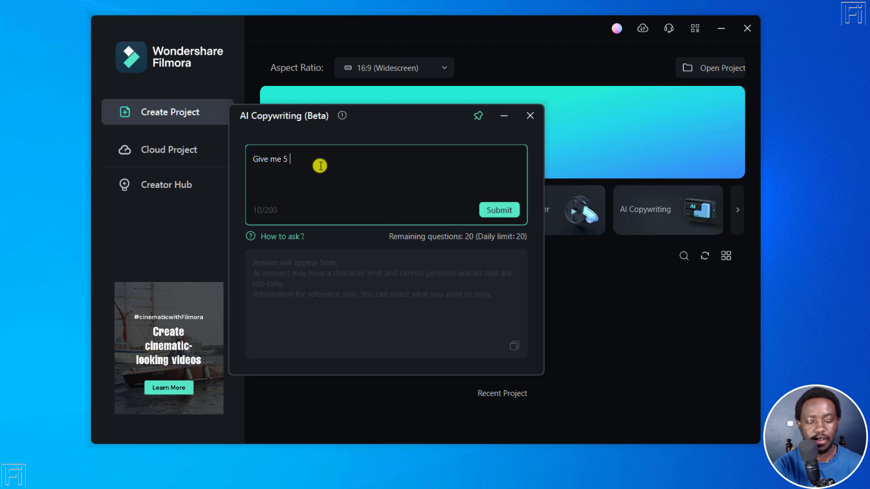
type("video topics")
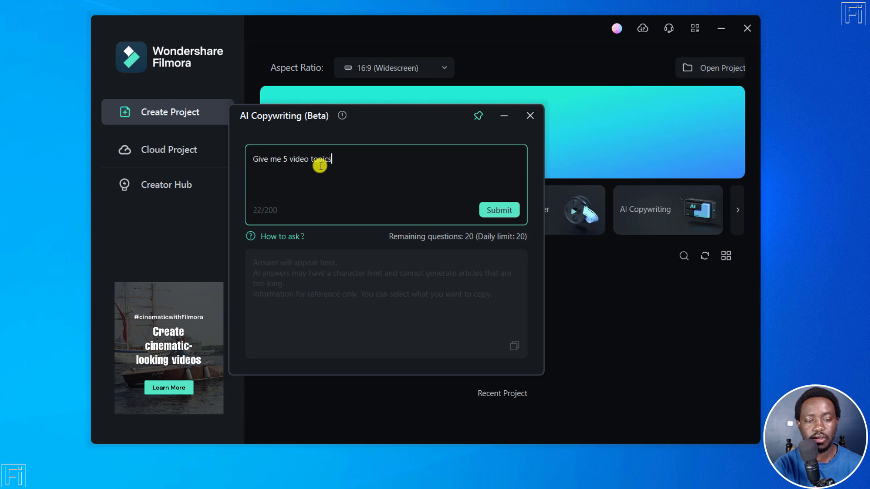
type("on \"")
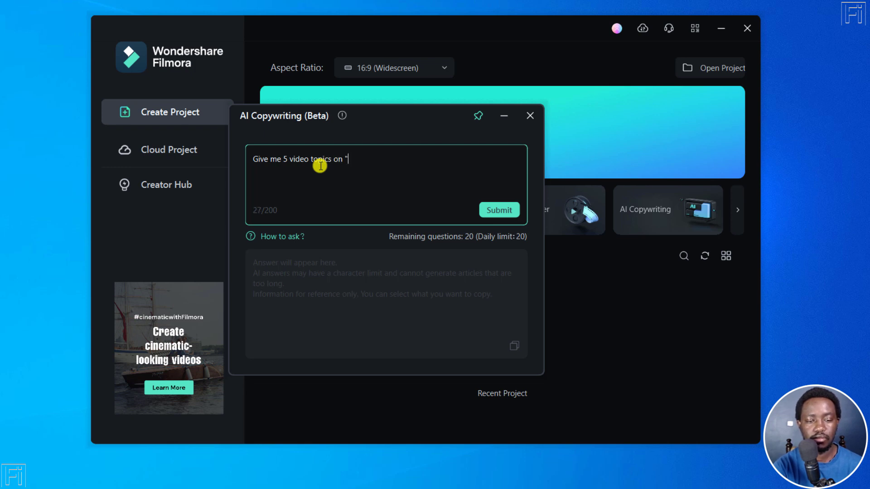
type("Filmora 12\"")
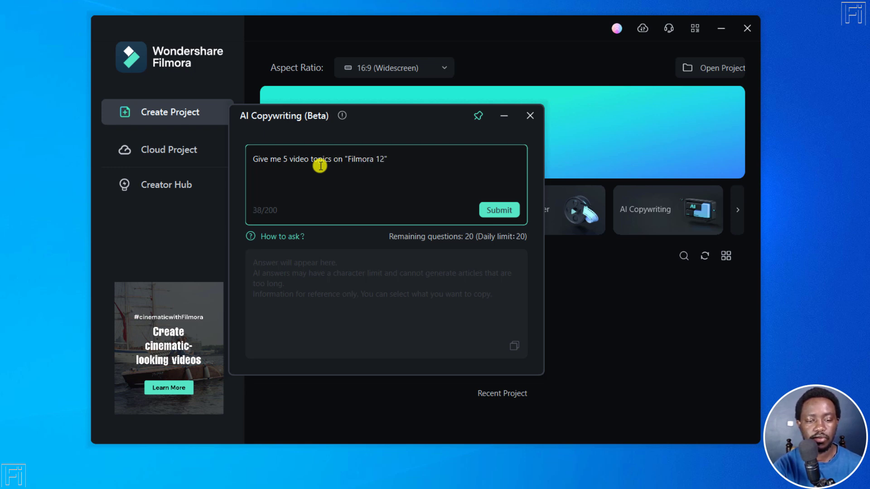
left_click(499, 210)
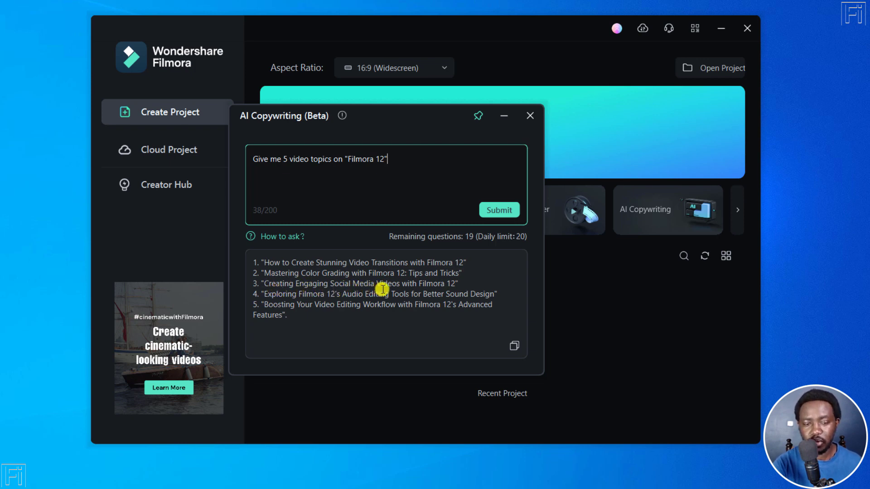
mouse_move(312, 300)
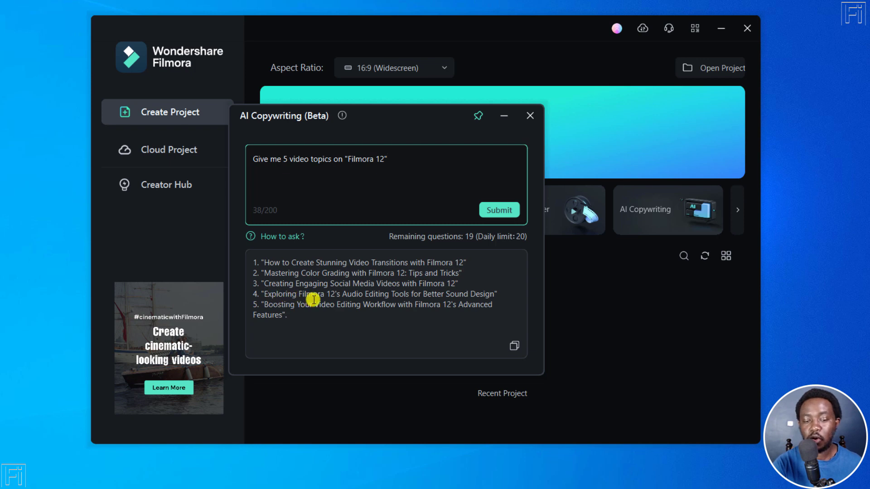
mouse_move(382, 299)
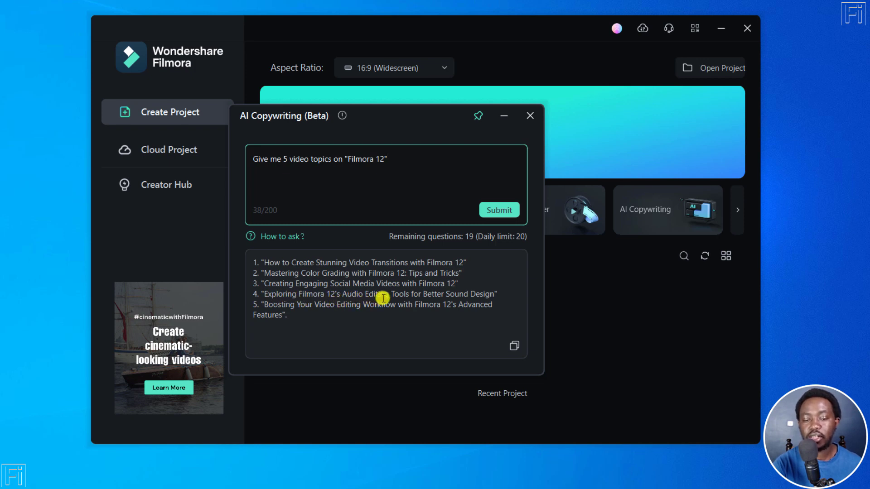
mouse_move(257, 312)
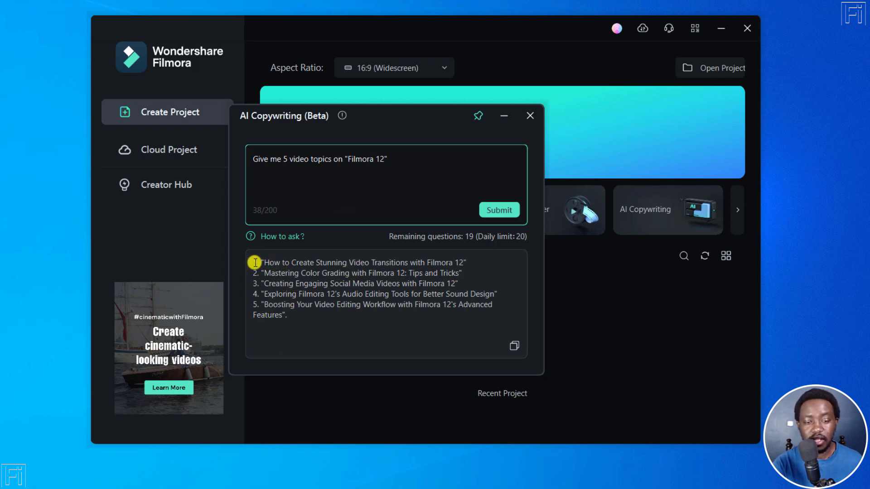
left_click_drag(256, 262, 286, 315)
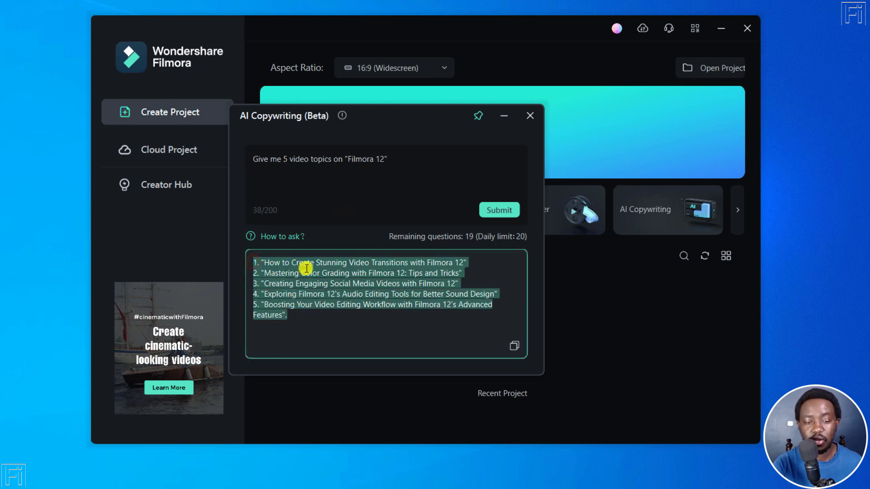
Step: Paste the five topics into an untitled Notepad note, minimise it, and start a new project
left_click(514, 345)
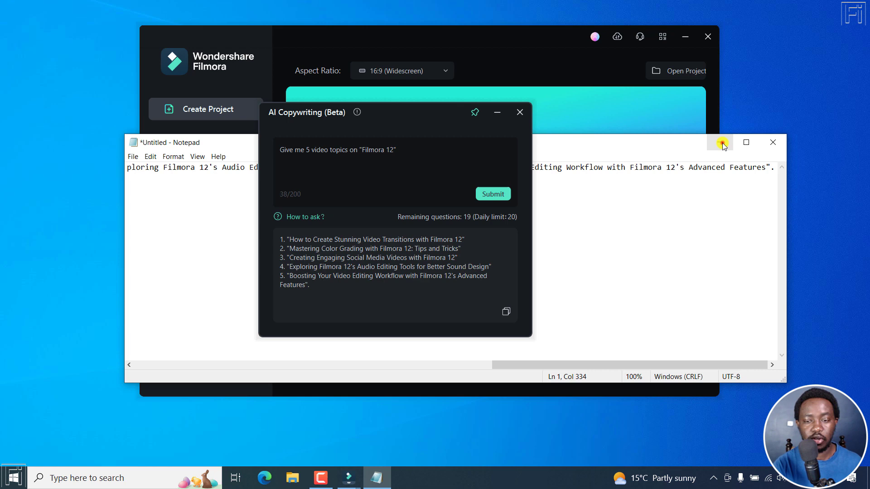
left_click(519, 111)
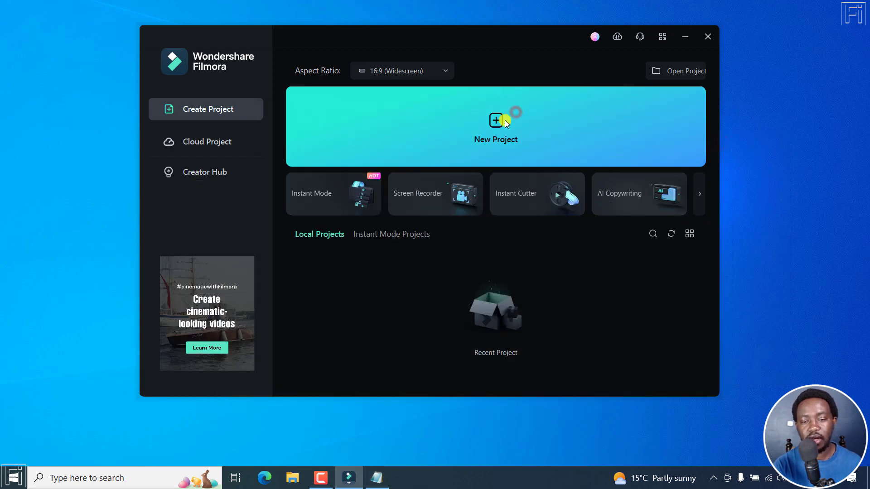
left_click(708, 37)
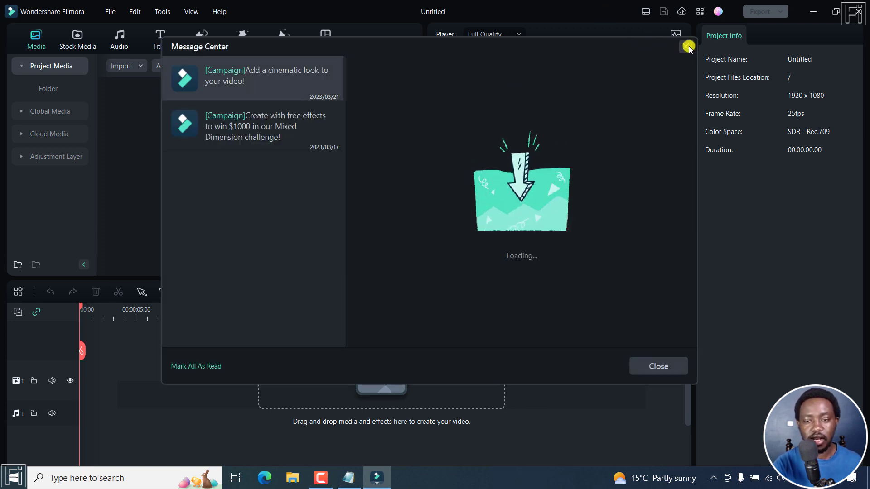
Step: Dismiss the Message Center and place the Pexels sea lion clip on the timeline
left_click(77, 39)
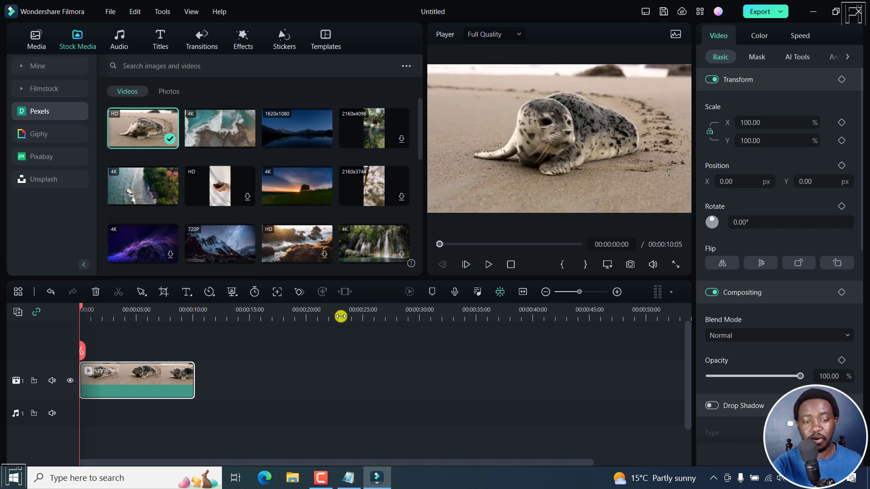
left_click(186, 291)
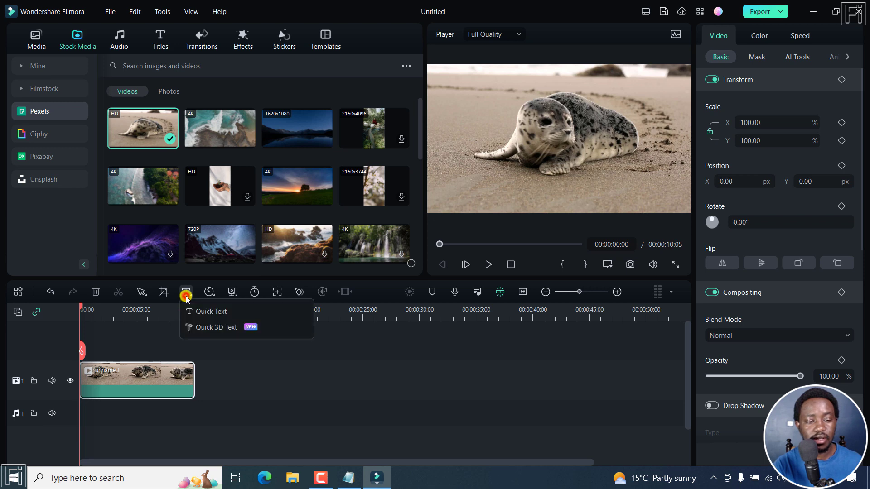
Step: Add a default "Lorem ipsum" quick text title on a track above the seal clip
left_click(211, 311)
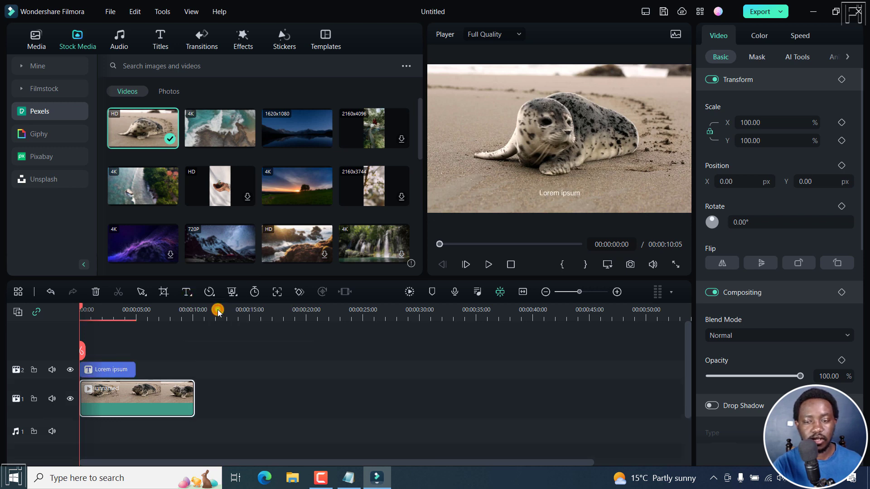
left_click(108, 370)
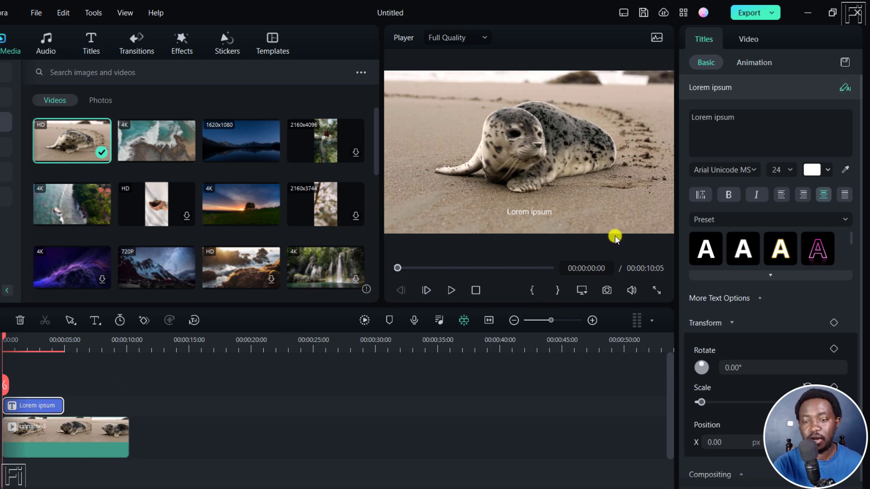
Step: Ask AI Copywriting for the best title for a sea lion video and select the answer
left_click(844, 88)
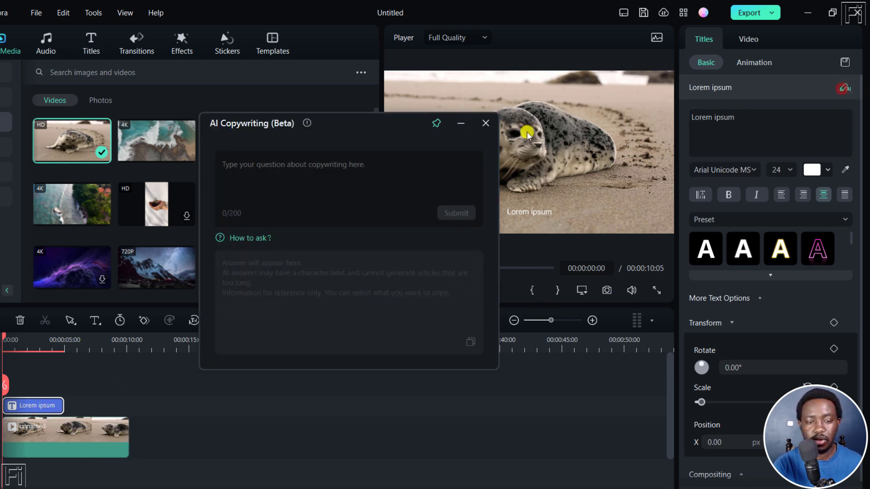
type("What's the best t")
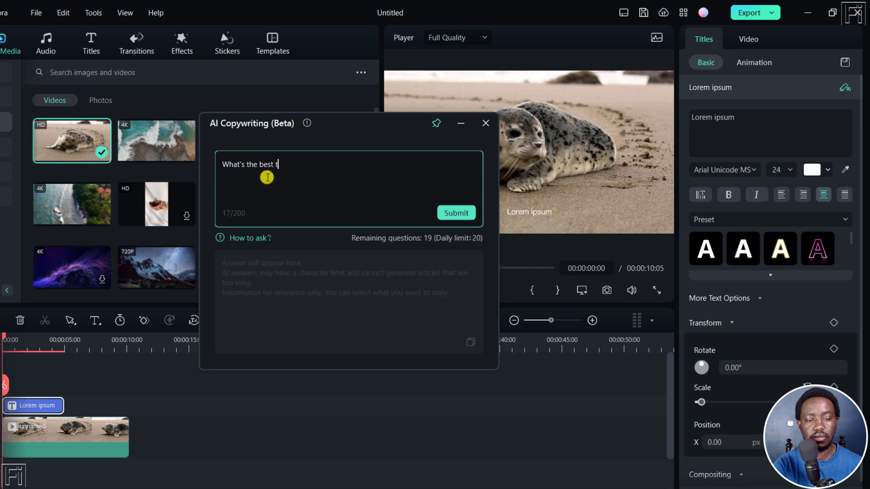
type("itle for a video with")
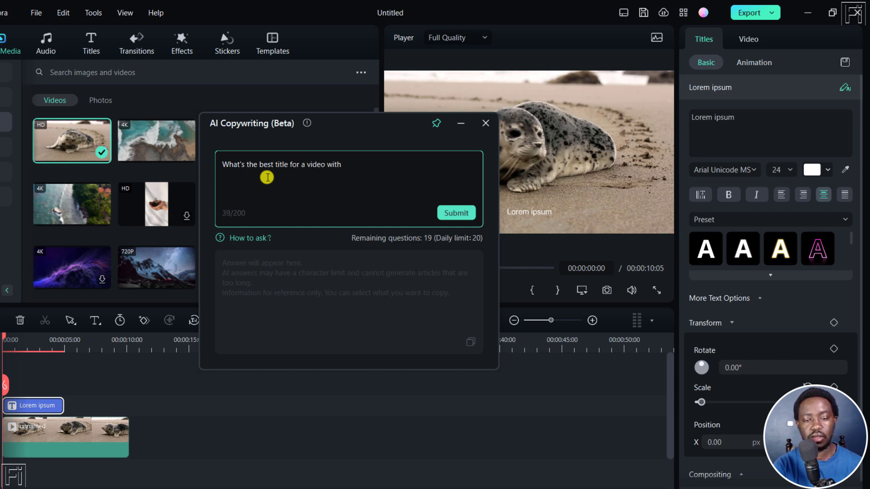
type("a sea lion")
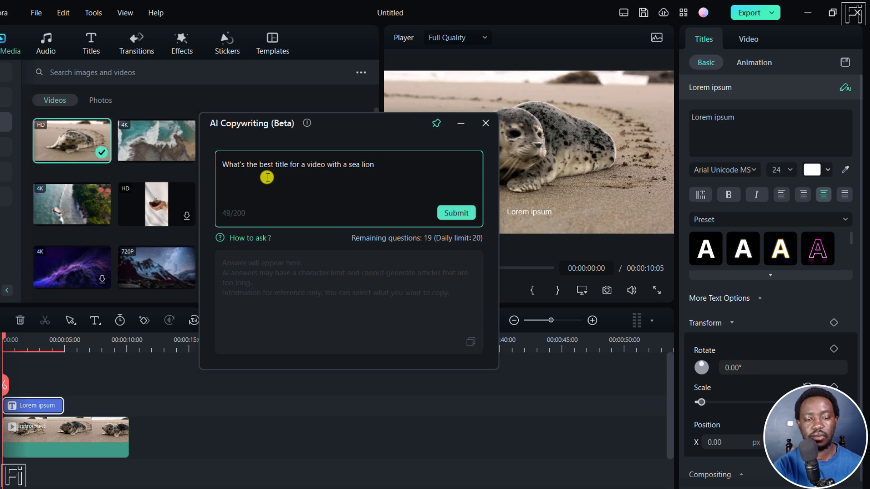
left_click(456, 213)
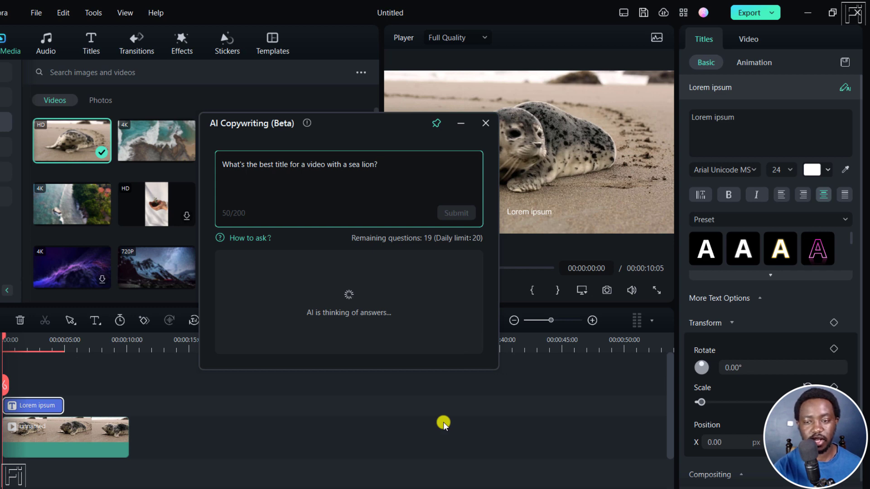
left_click(455, 213)
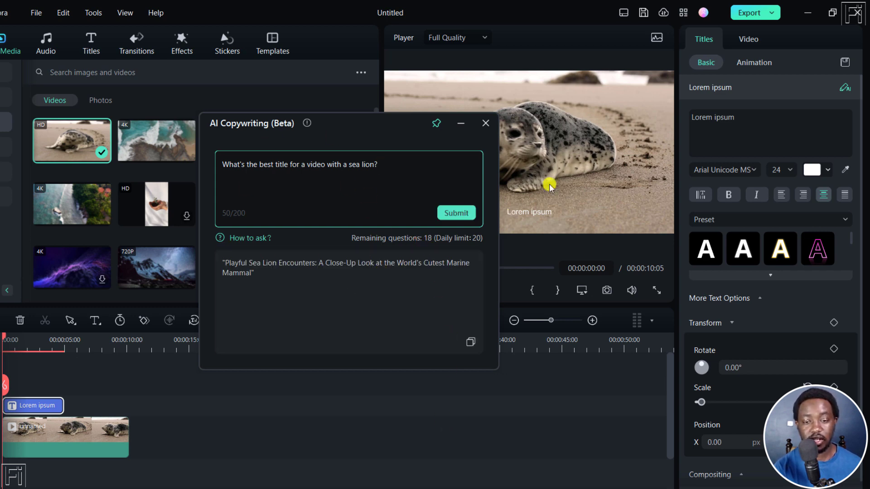
left_click_drag(252, 124, 76, 99)
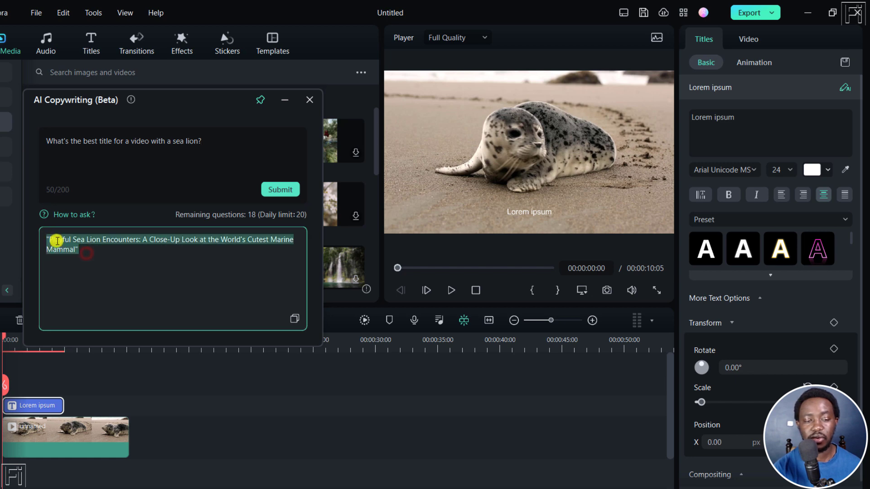
Step: Copy the AI answer so the title reads "Playful Sea Lion Encounters" instead of Lorem ipsum
left_click(295, 318)
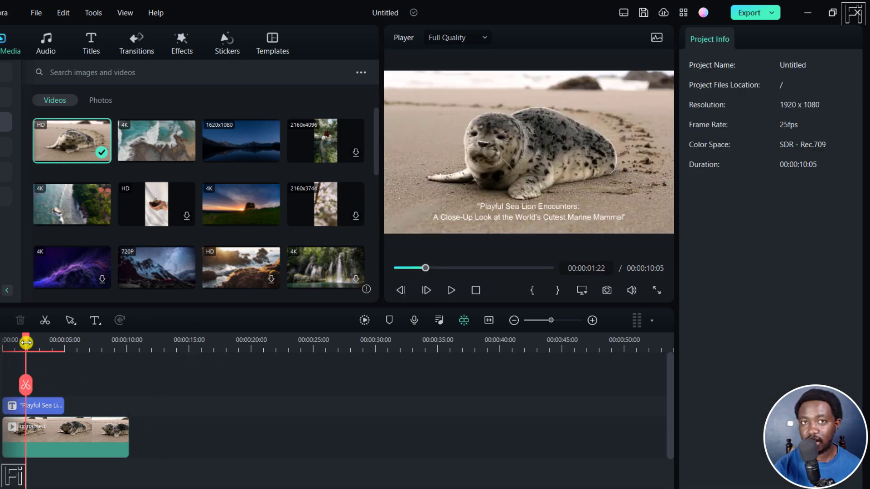
left_click(33, 406)
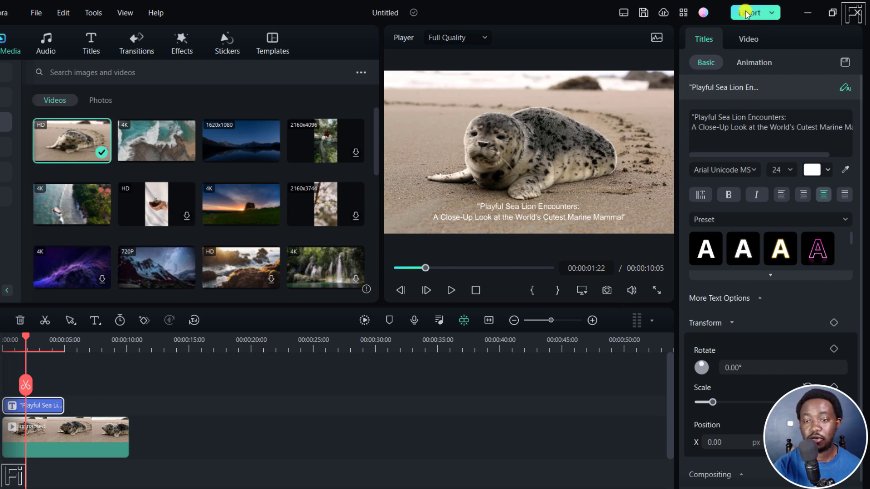
Step: Set up an MP4 export named "Top places to visit in Kenya"
left_click(750, 12)
type("Top places to visit in Kenya")
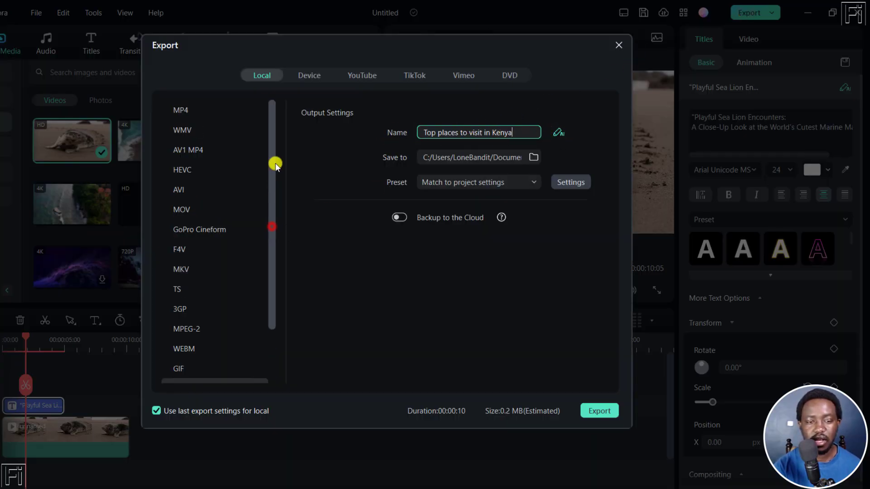
left_click(180, 110)
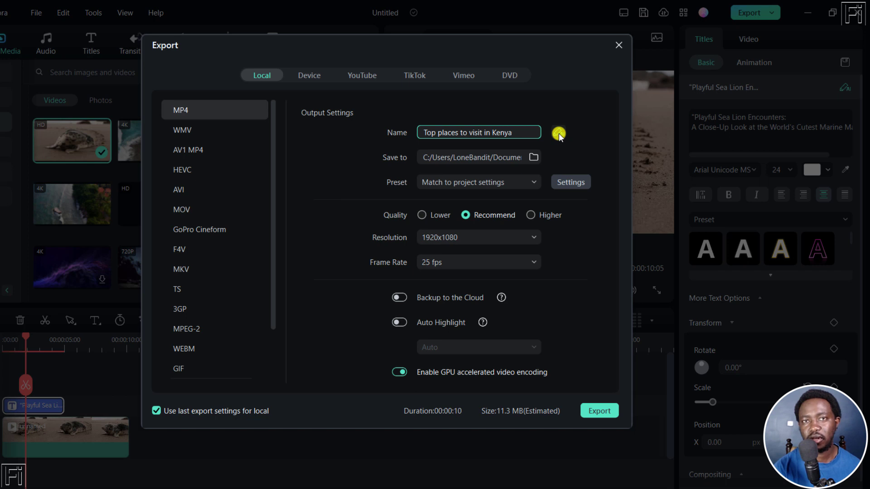
left_click(522, 132)
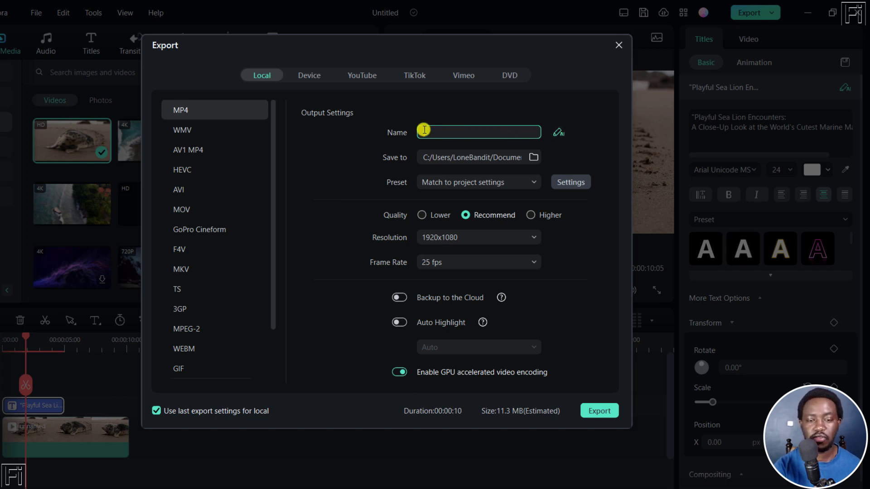
type("Top places to visit in Kenya")
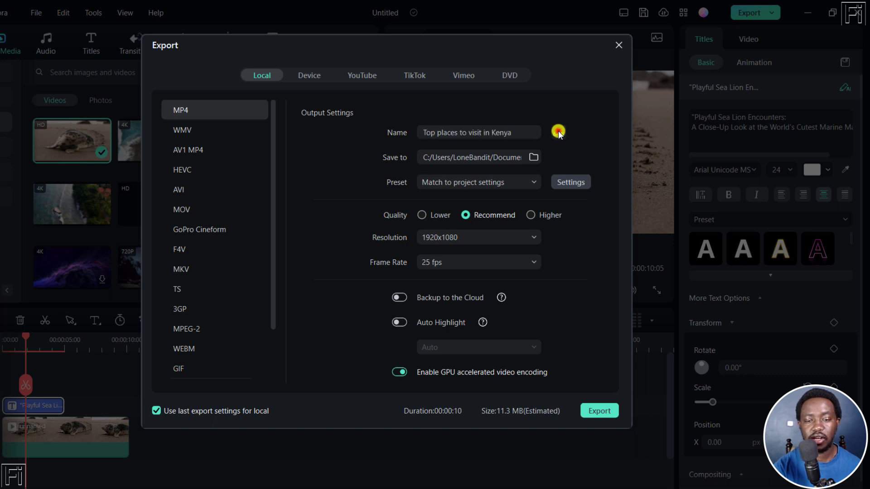
left_click(558, 132)
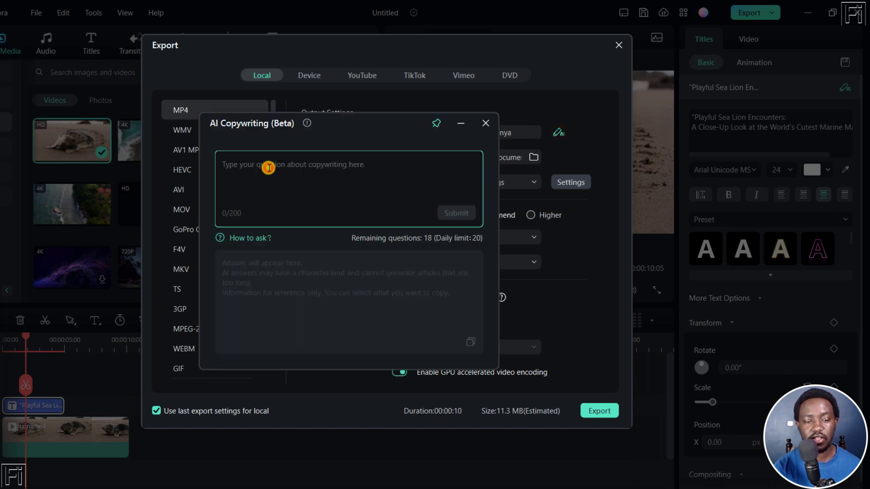
Step: Ask for the best places to visit in Asia and copy "Top 10 Must-Visit Destinations in Asia"
type("Give me 1 video title on")
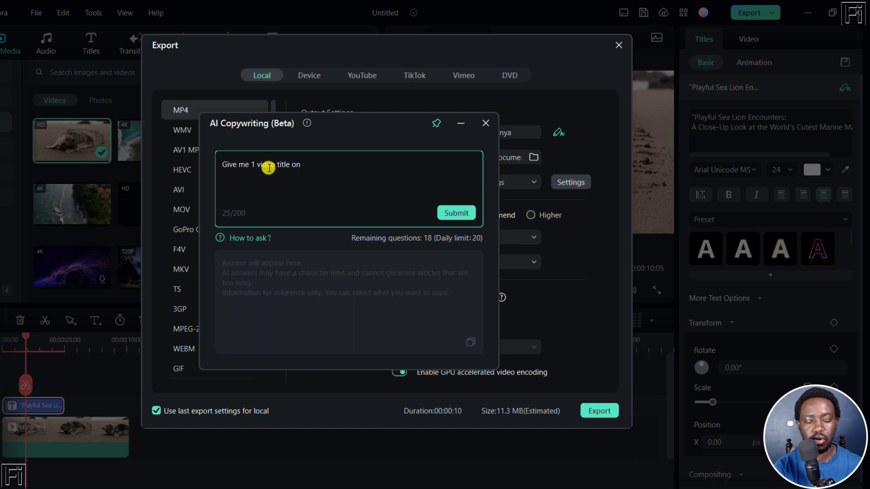
type("best pla")
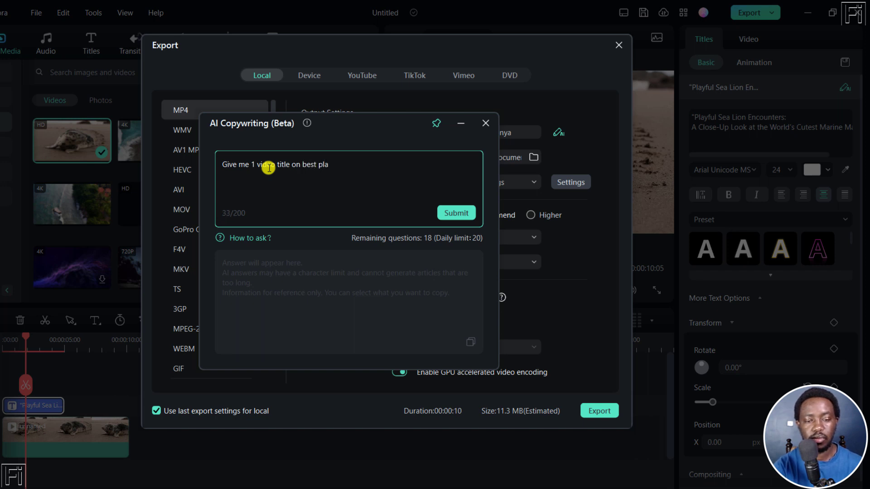
type("ces to vis")
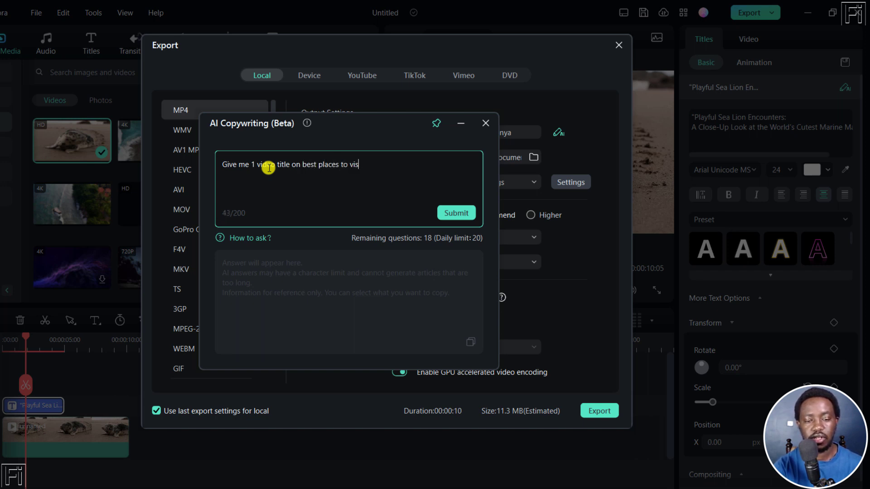
type("it in Asia")
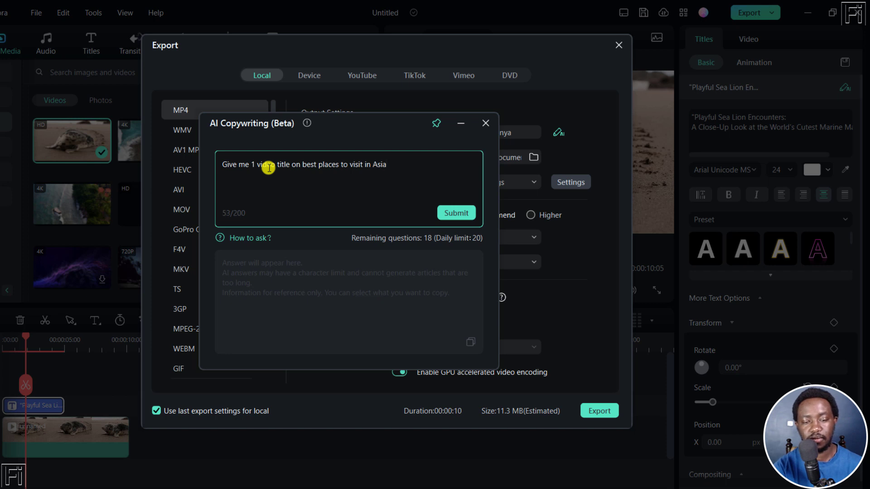
left_click(456, 212)
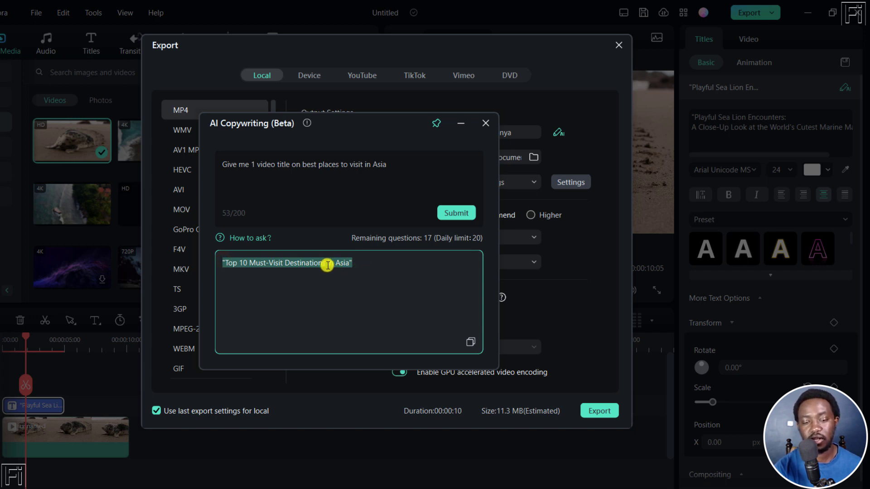
left_click(471, 342)
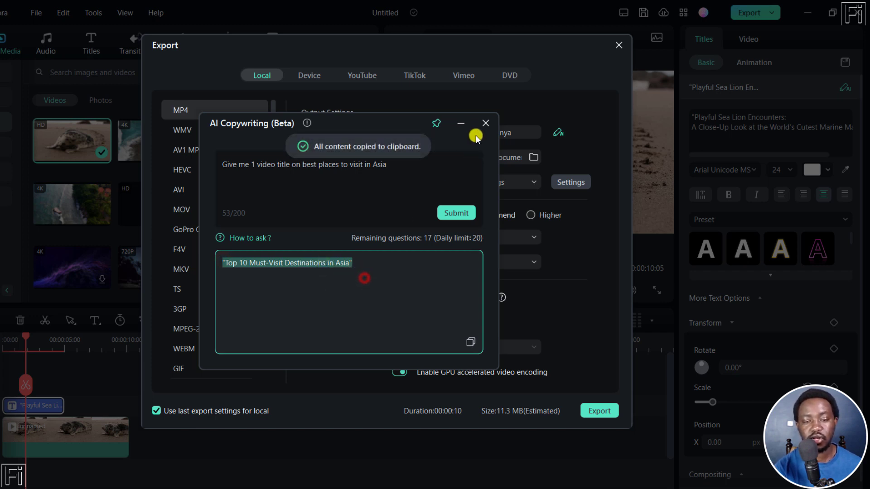
left_click(485, 123)
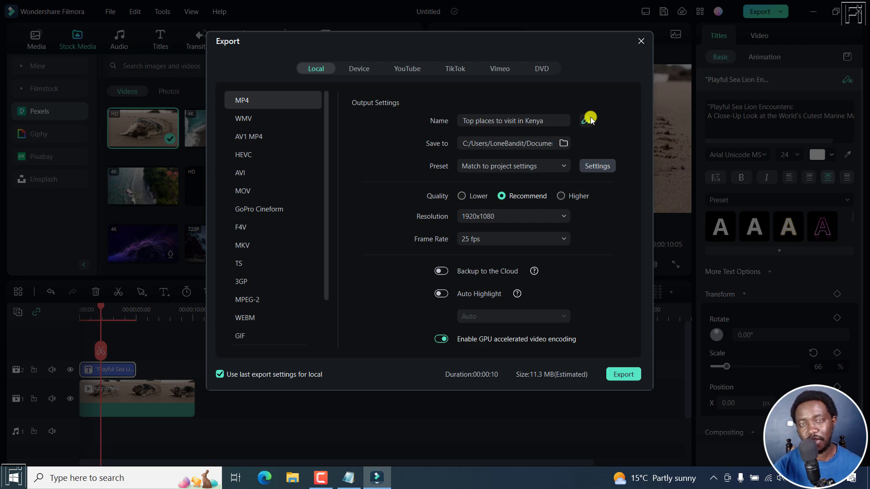
Step: Dismiss the Export dialog without exporting, back to the sea lion project editor
left_click(641, 42)
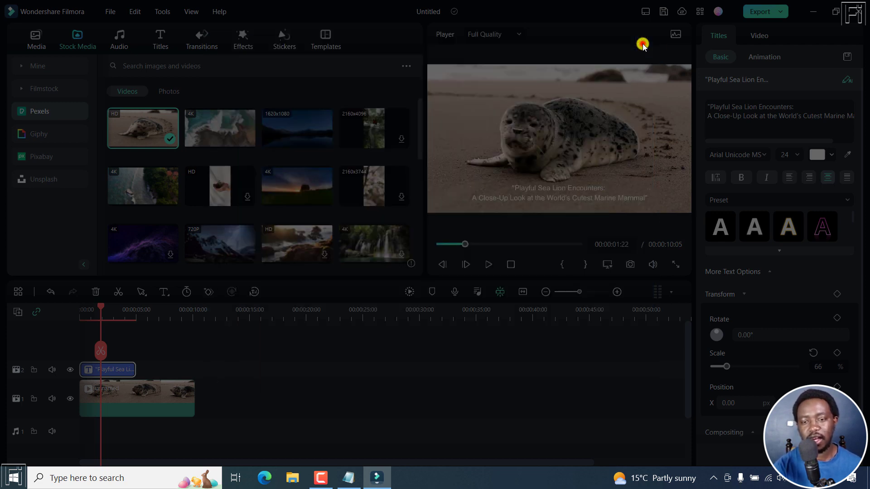